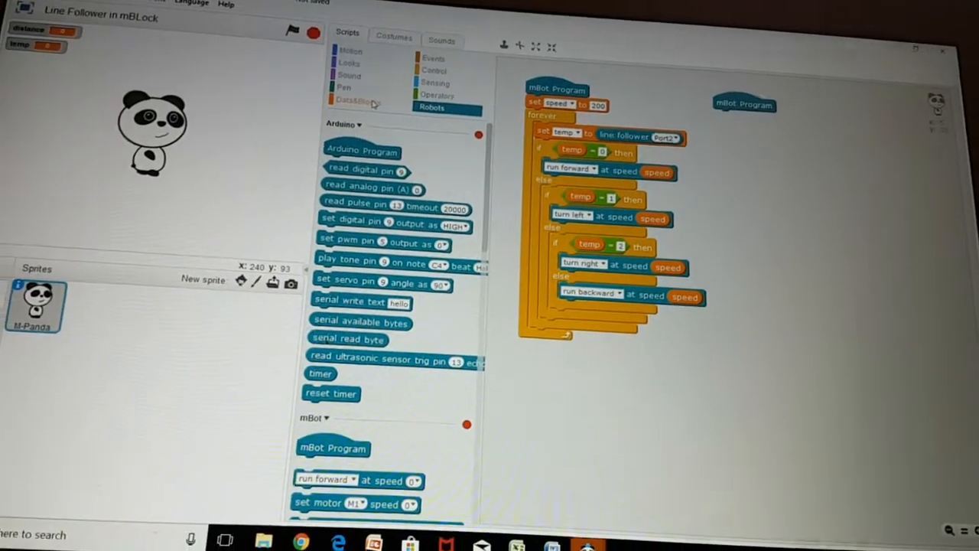
# Add a forever loop under set speed 200 and place 'set temp to 0' inside it.
pyautogui.click(360, 99)
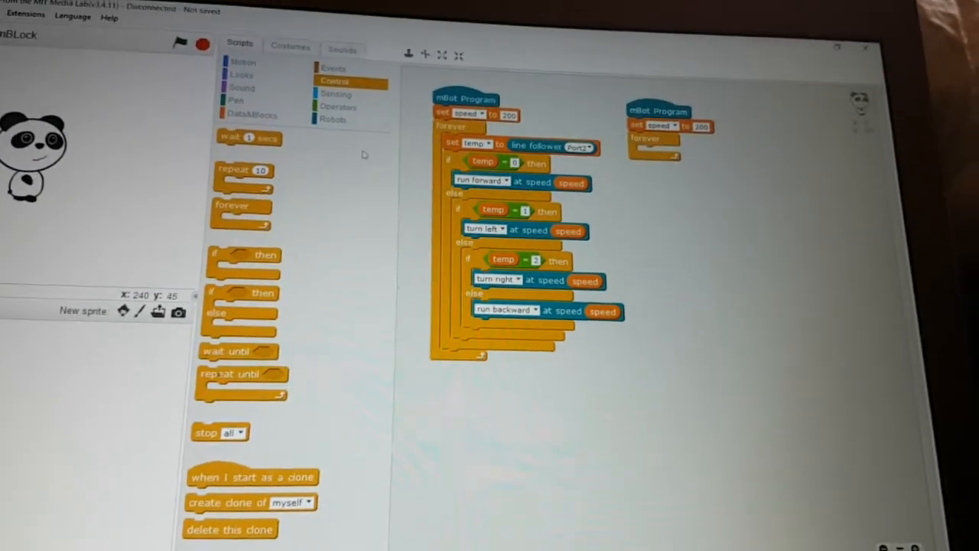
pyautogui.click(252, 113)
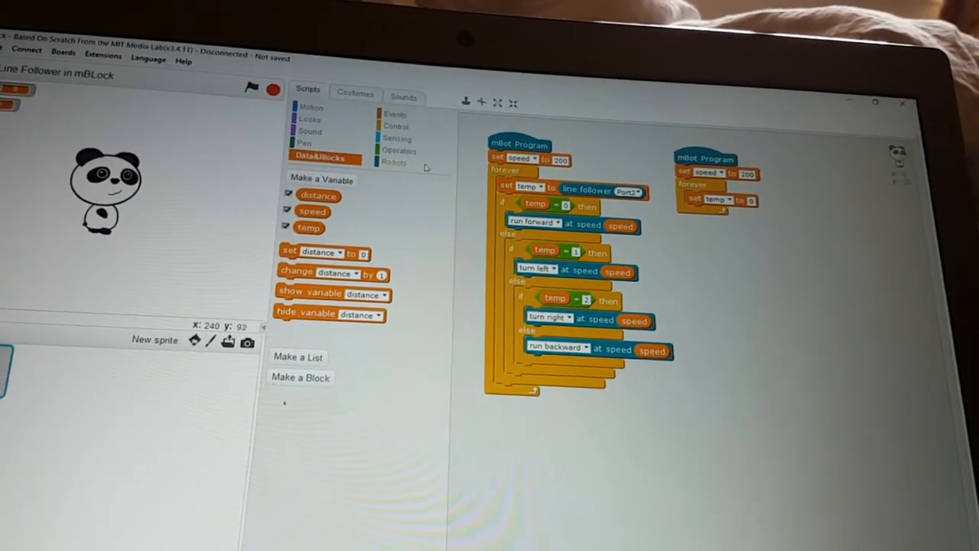
# Set temp to the line follower Port2 reading and add an if/else below it.
pyautogui.click(395, 163)
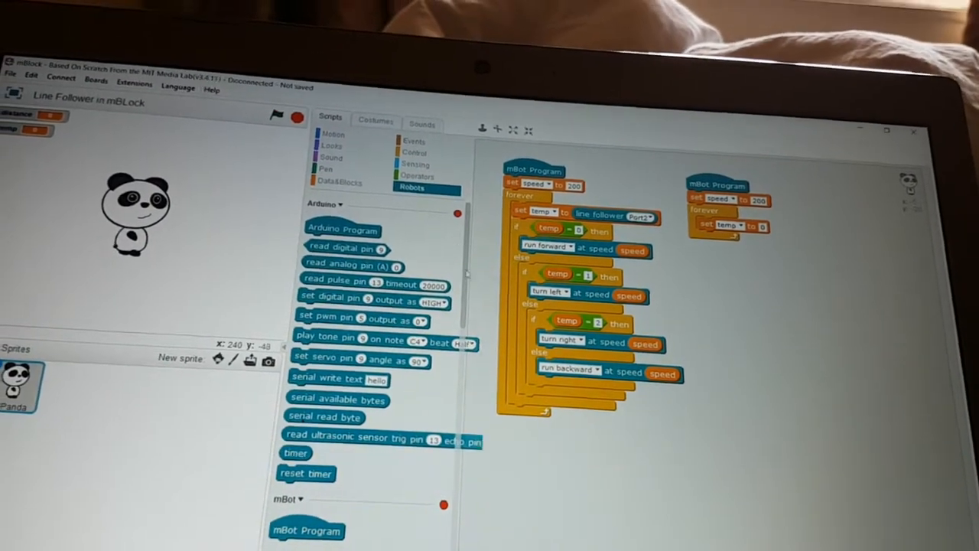
pyautogui.scroll(-3)
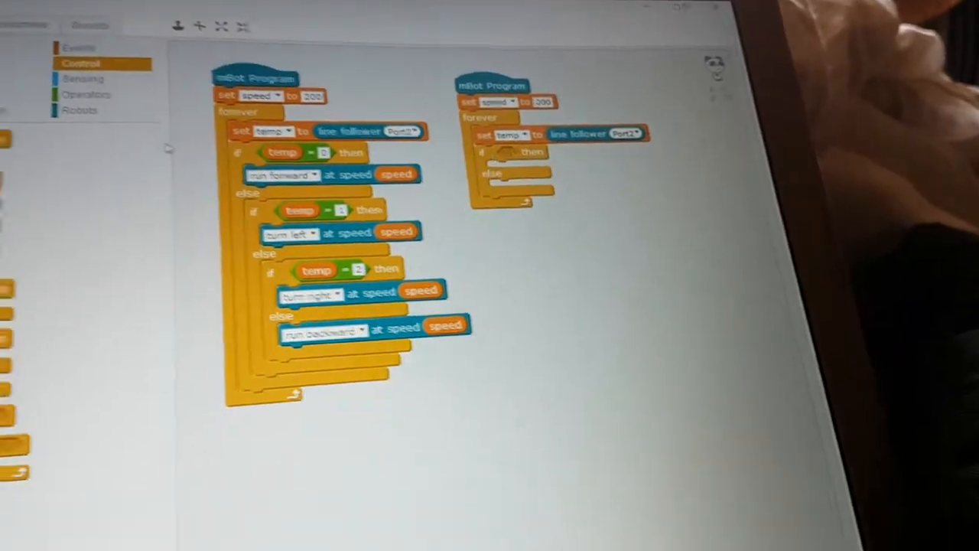
# Make the if check temp = 0 and run forward at speed 'speed'.
pyautogui.click(417, 35)
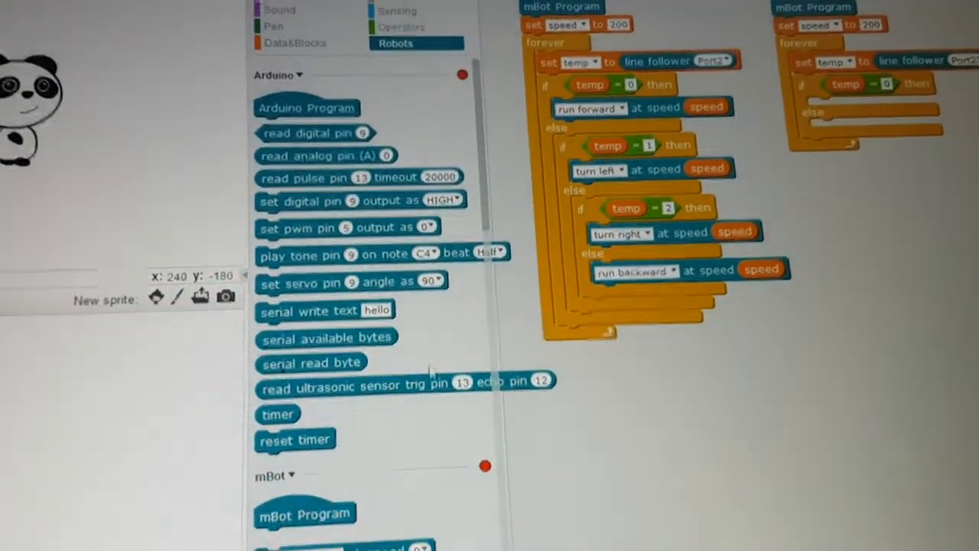
pyautogui.scroll(-3)
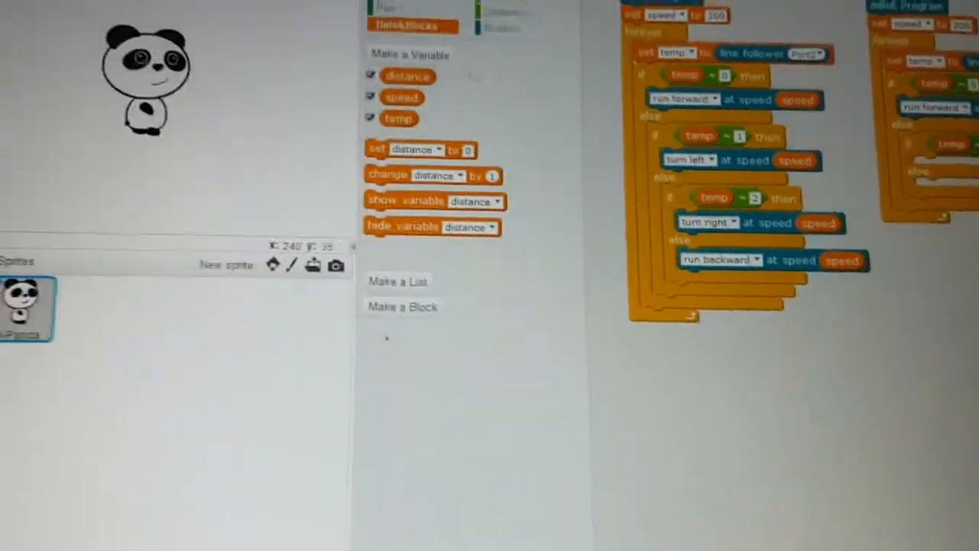
# Nest if/else checks so temp = 1 turns left and temp = 2 turns right.
pyautogui.click(538, 29)
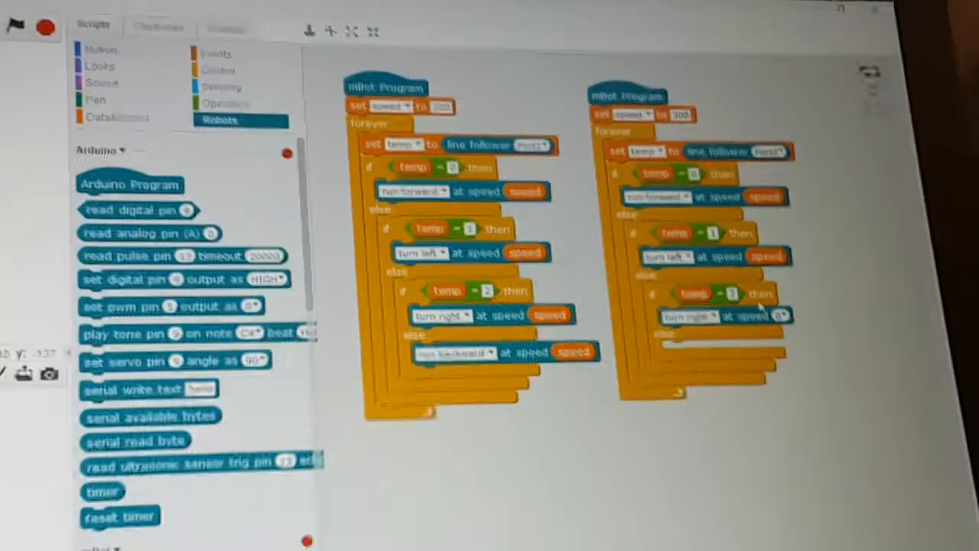
pyautogui.scroll(-3)
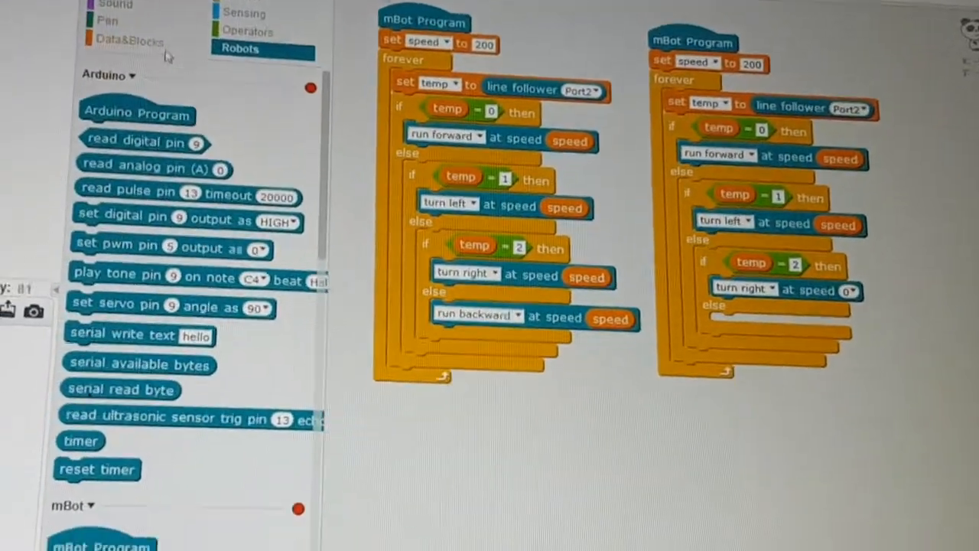
pyautogui.click(128, 40)
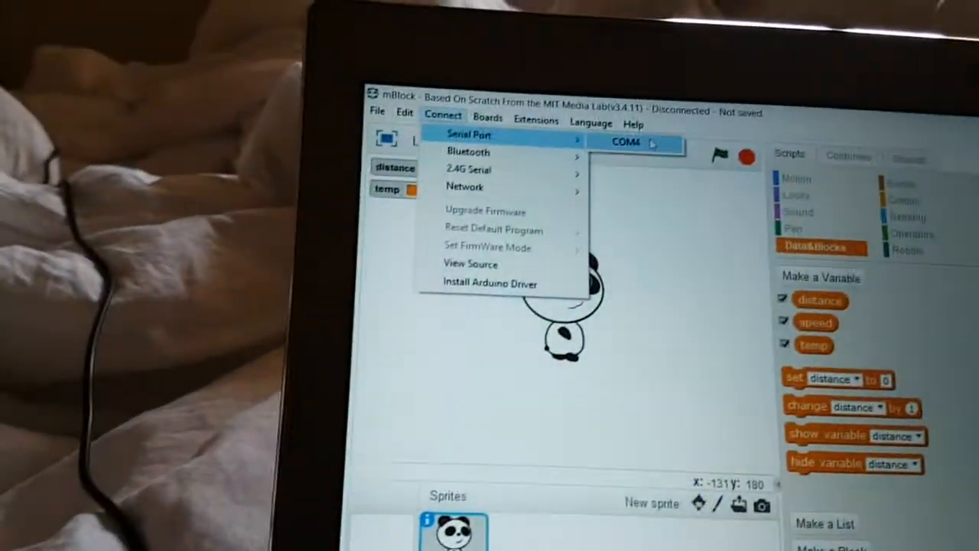
# Connect to the robot over serial port COM4.
pyautogui.click(626, 144)
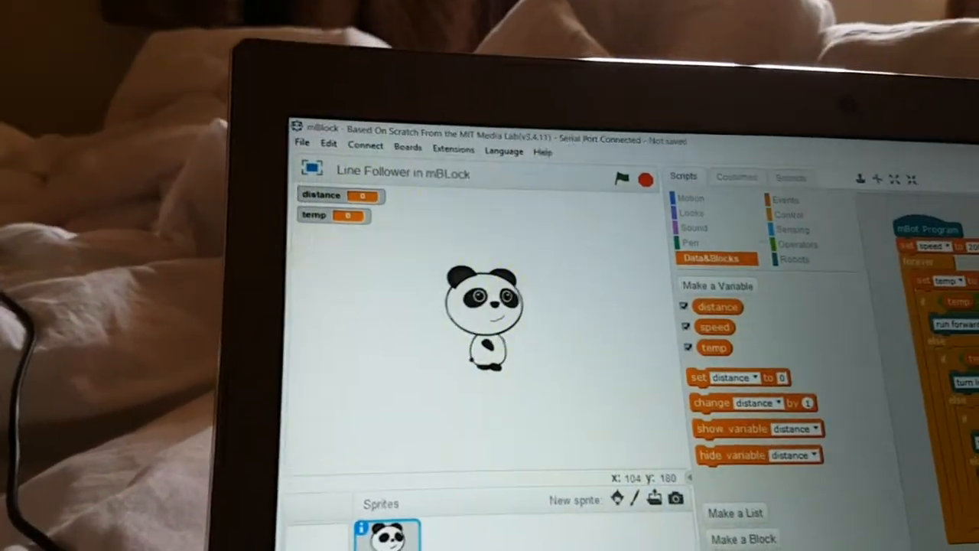